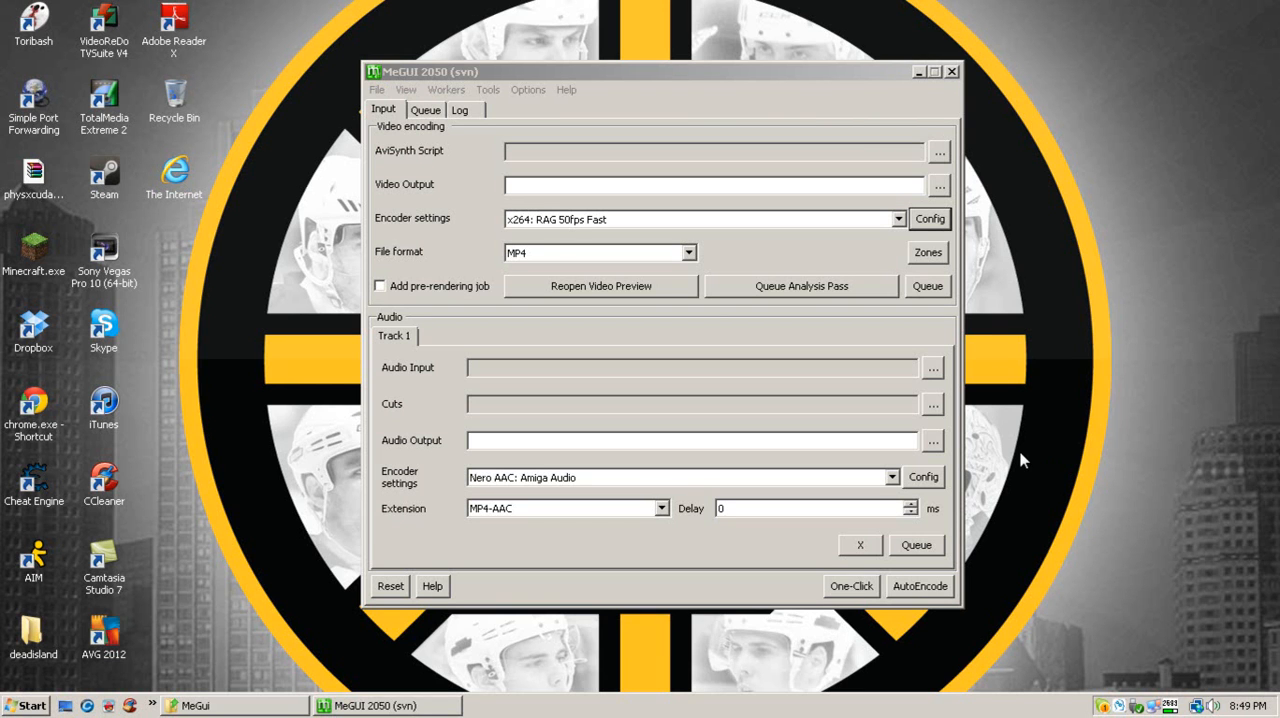
pyautogui.moveTo(695, 78)
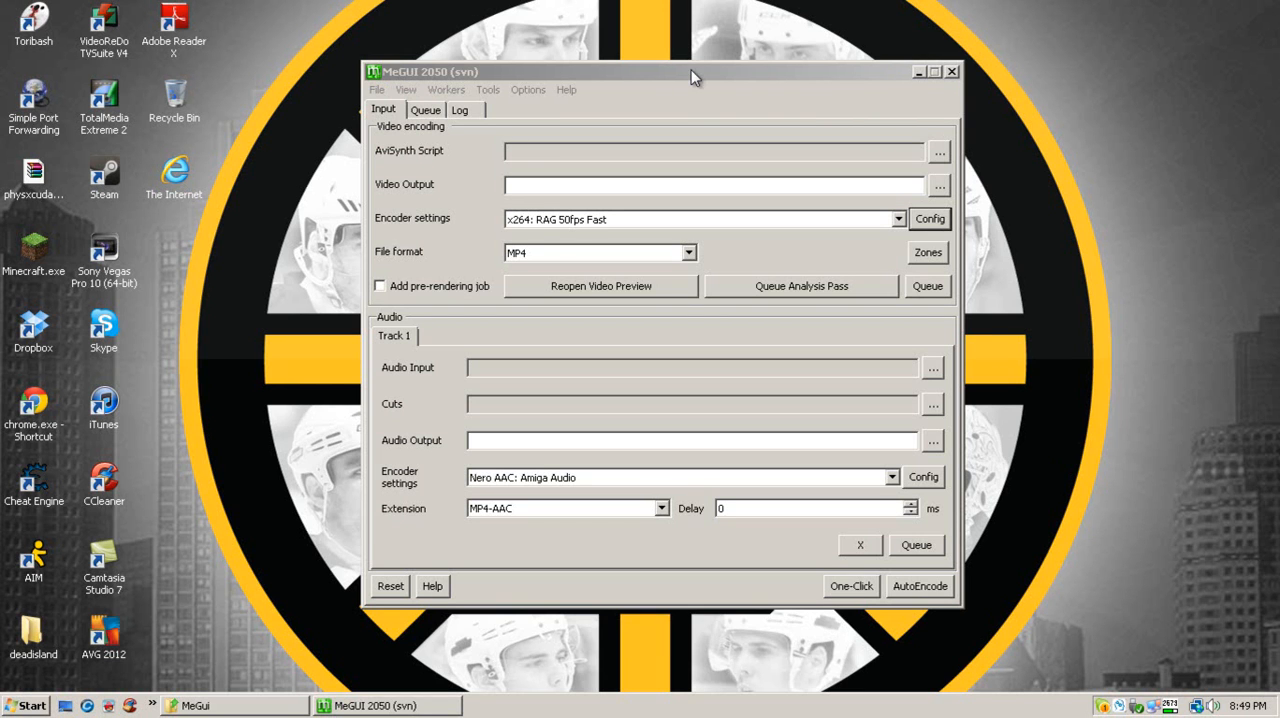
pyautogui.moveTo(683, 78)
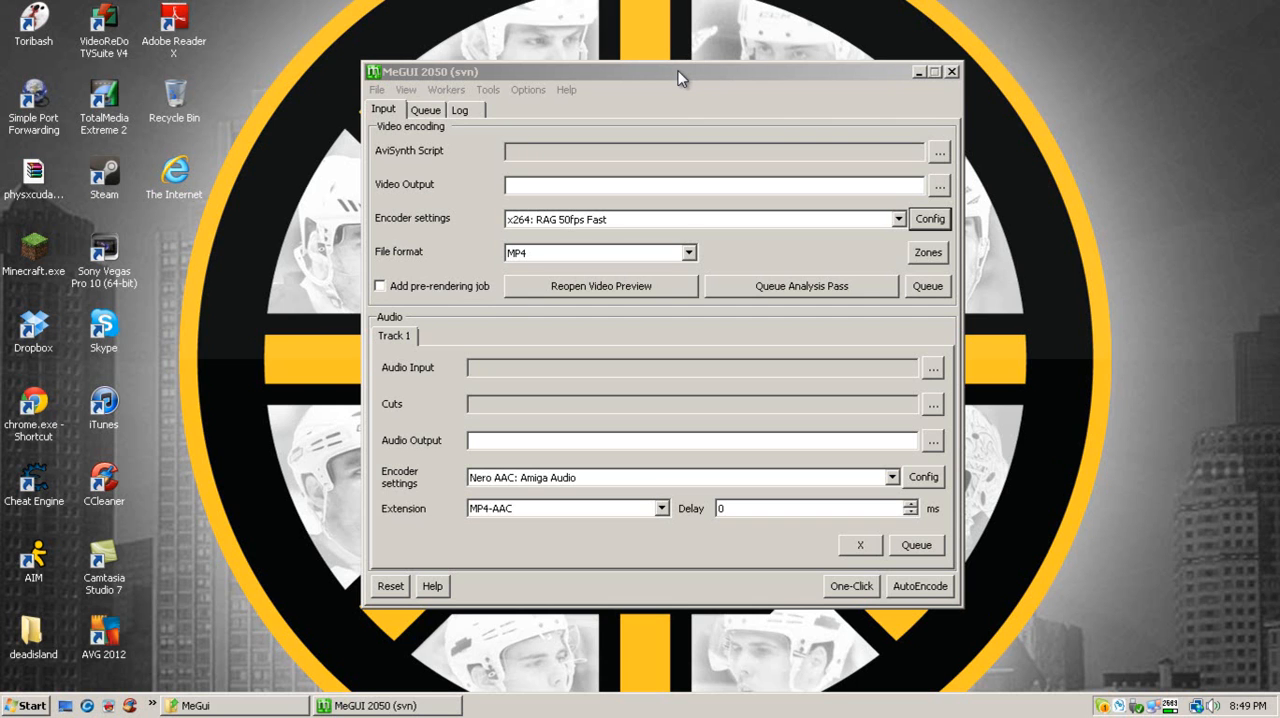
# Browse for an AviSynth script as input on the main window, then cancel the file picker.
pyautogui.click(488, 89)
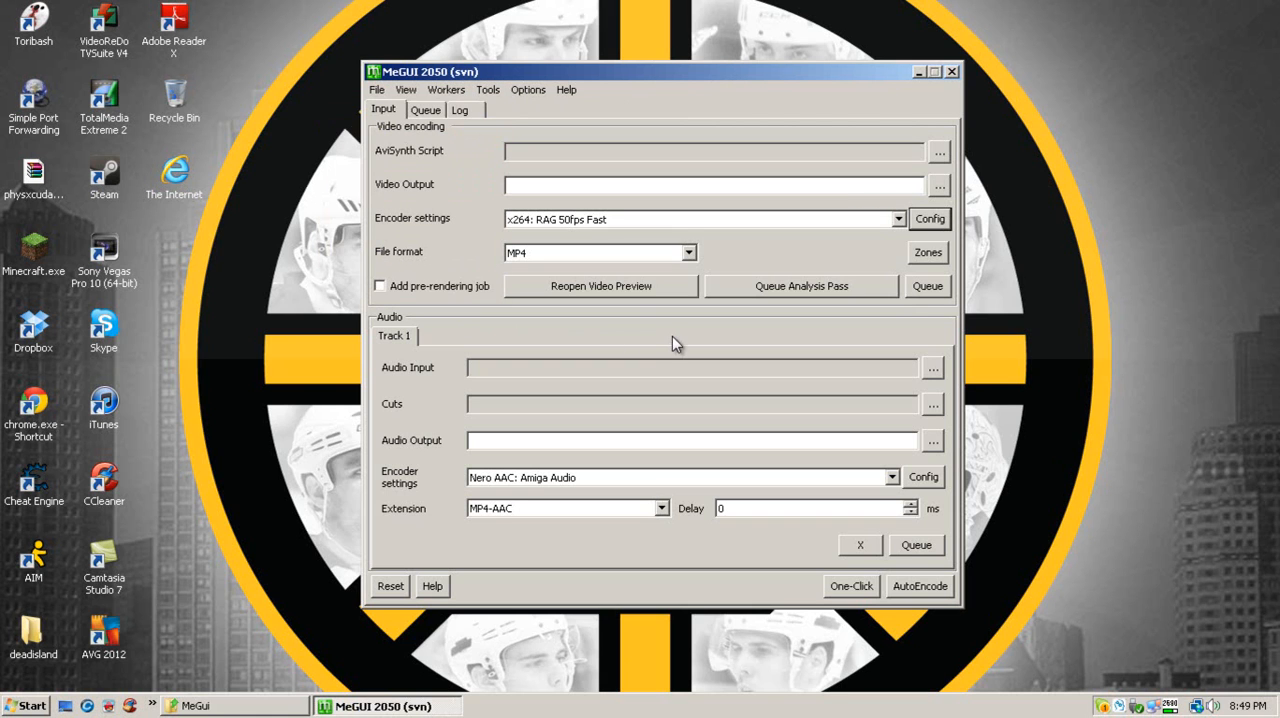
pyautogui.moveTo(388, 162)
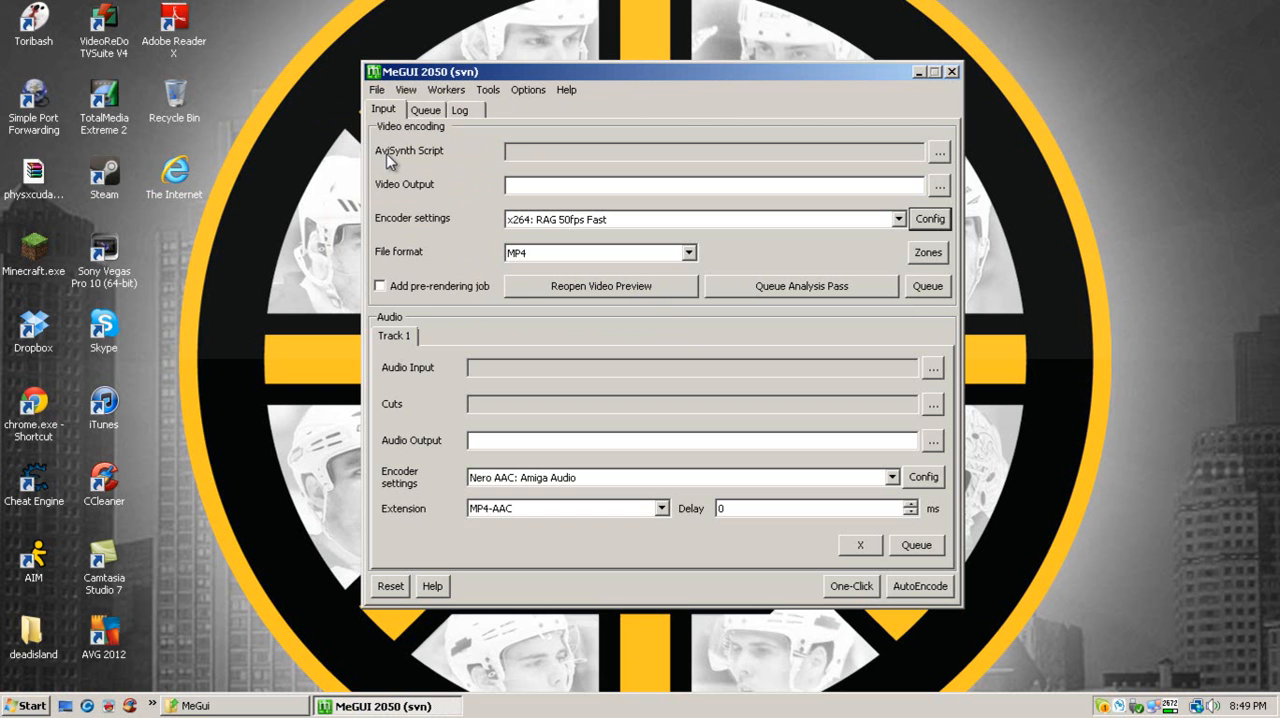
pyautogui.moveTo(458, 161)
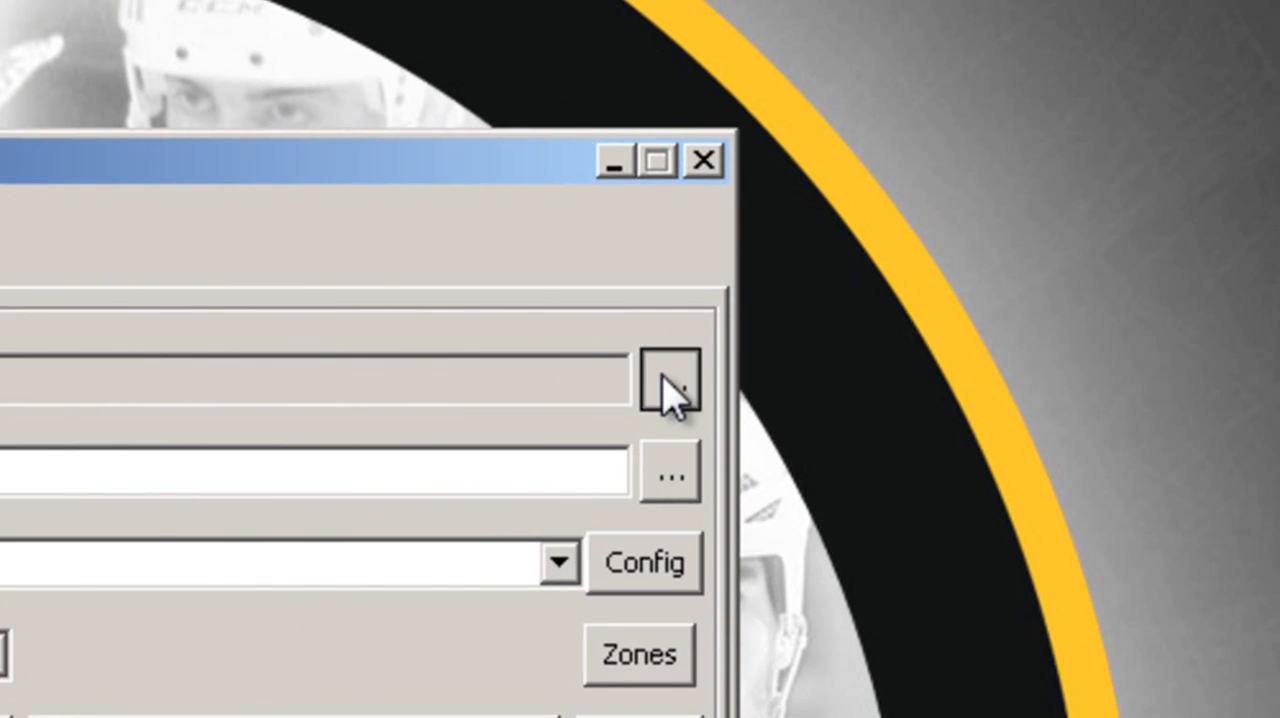
pyautogui.click(668, 380)
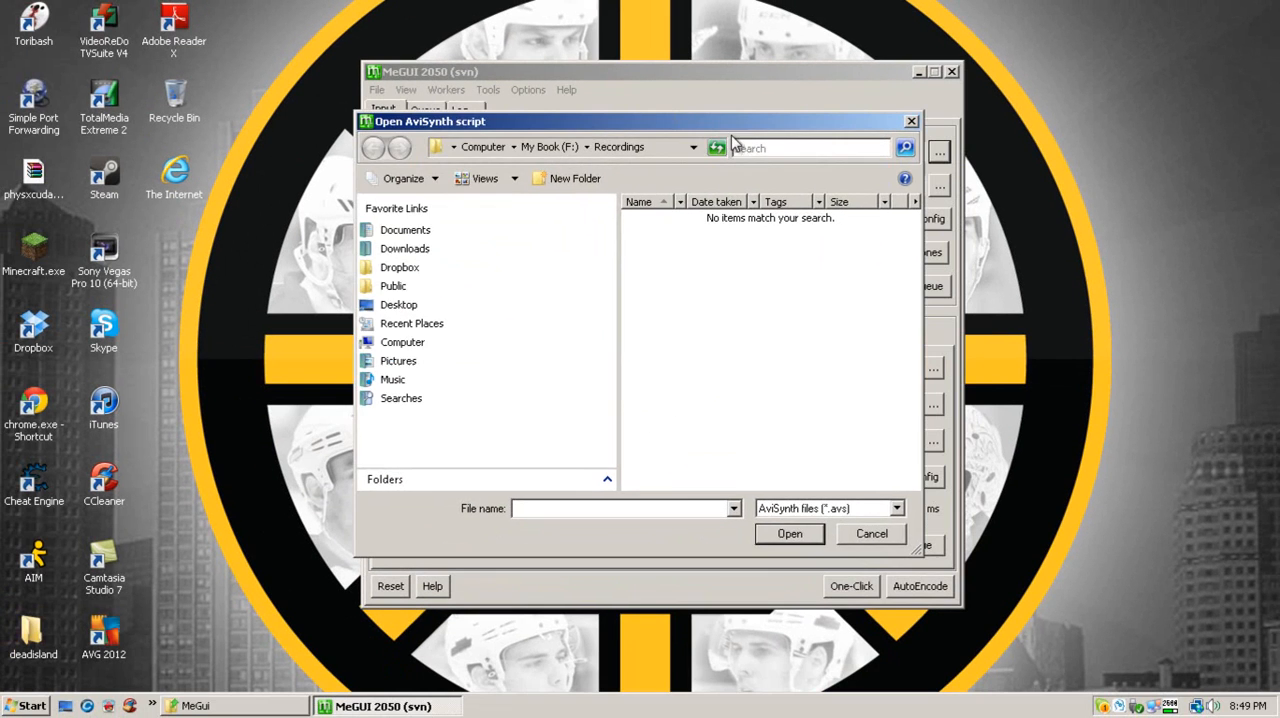
pyautogui.click(871, 533)
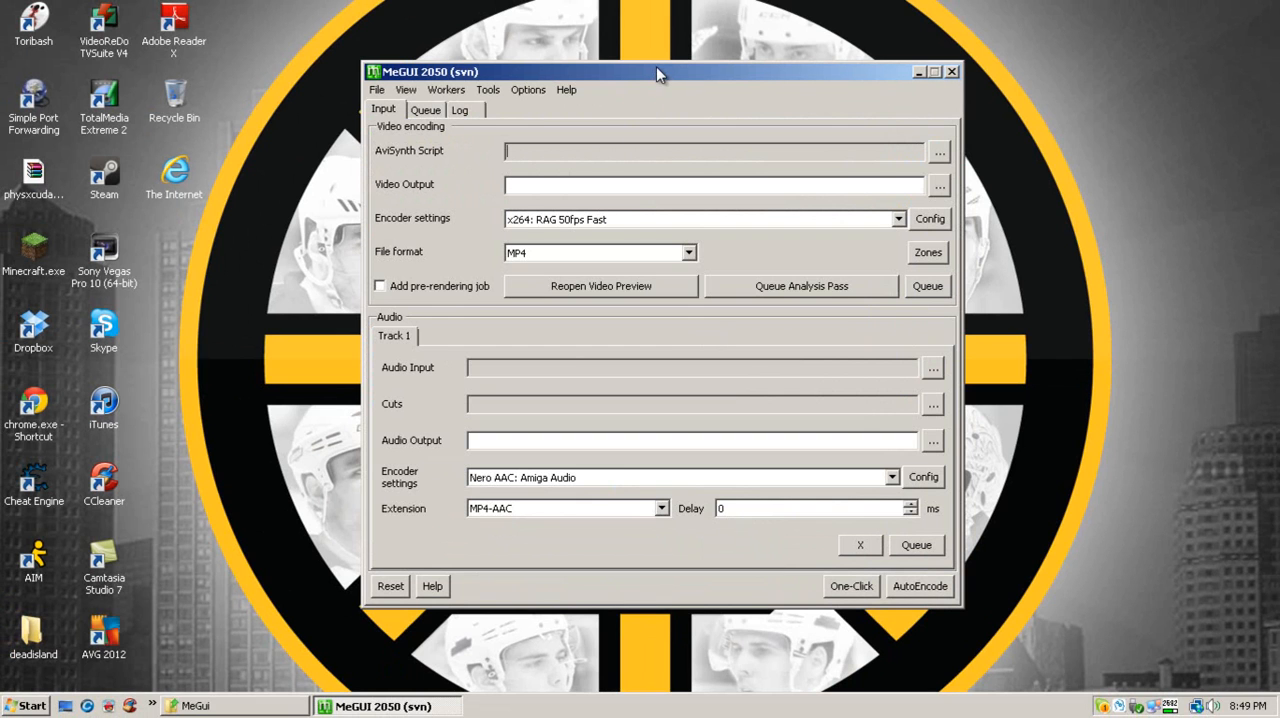
pyautogui.moveTo(655, 71); pyautogui.dragTo(660, 68)
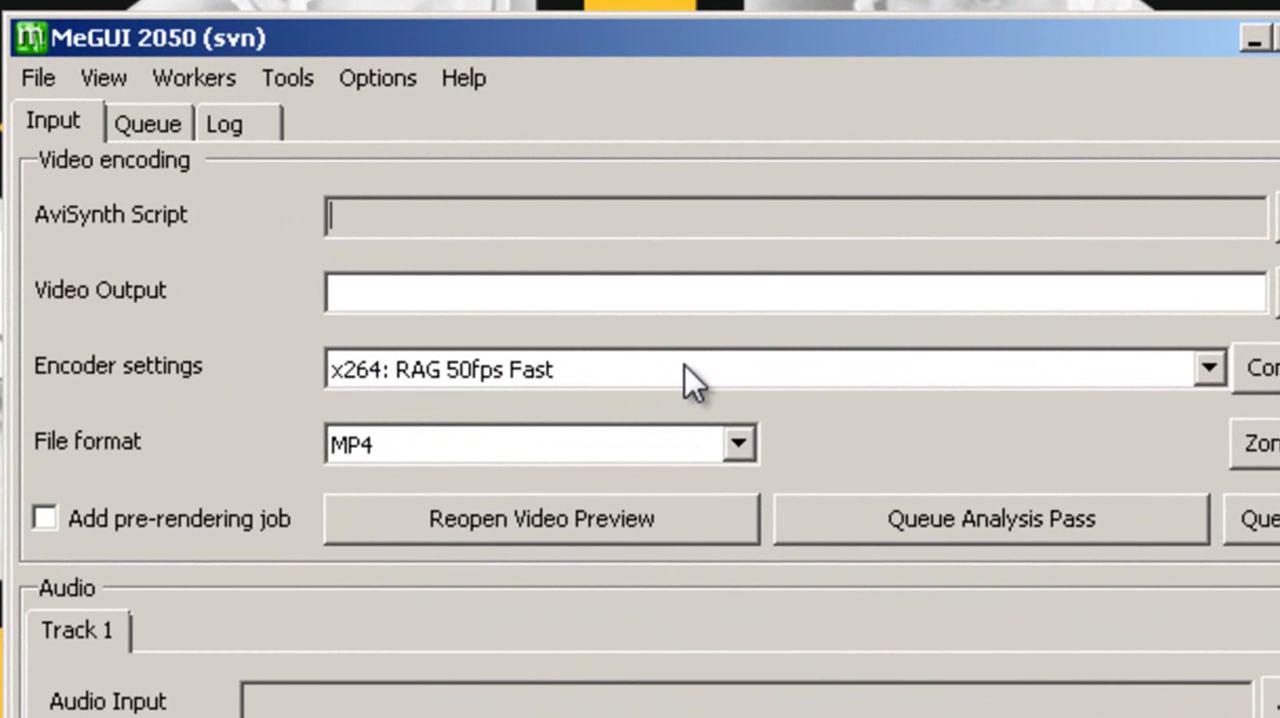
# Look over the encoder presets and output formats, then launch the AVS Script Creator from Tools.
pyautogui.click(1209, 368)
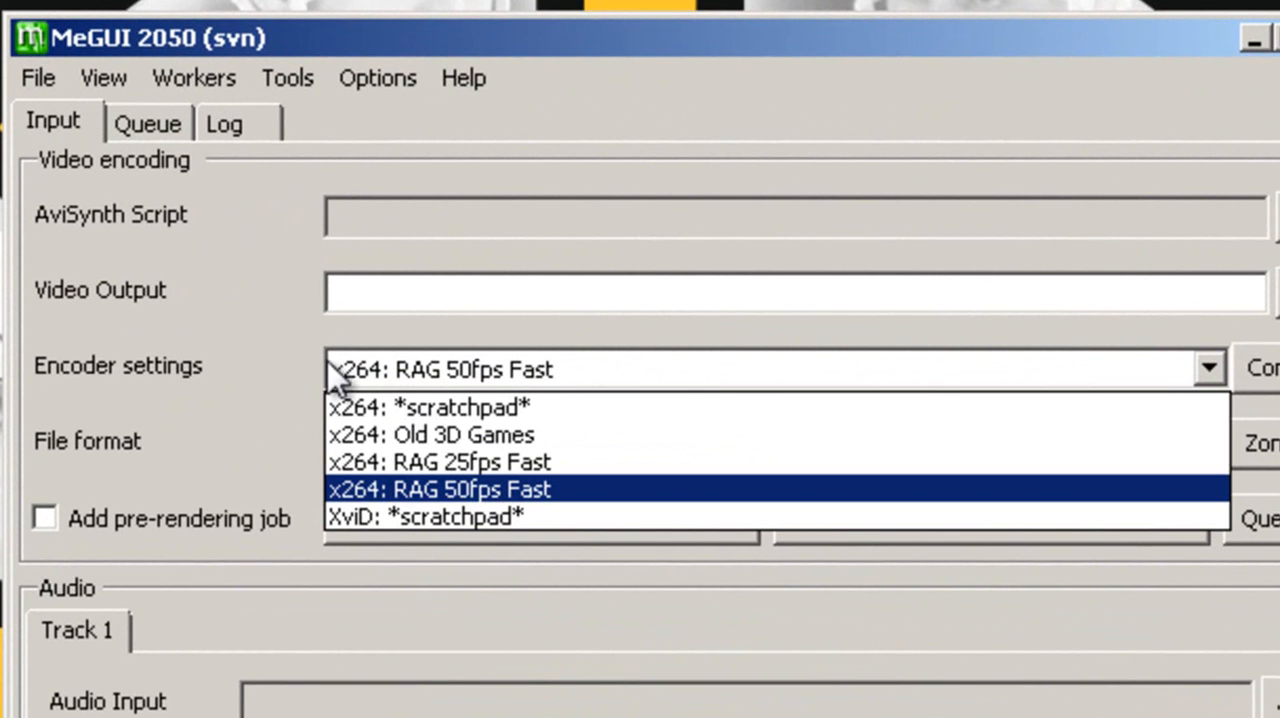
pyautogui.click(738, 443)
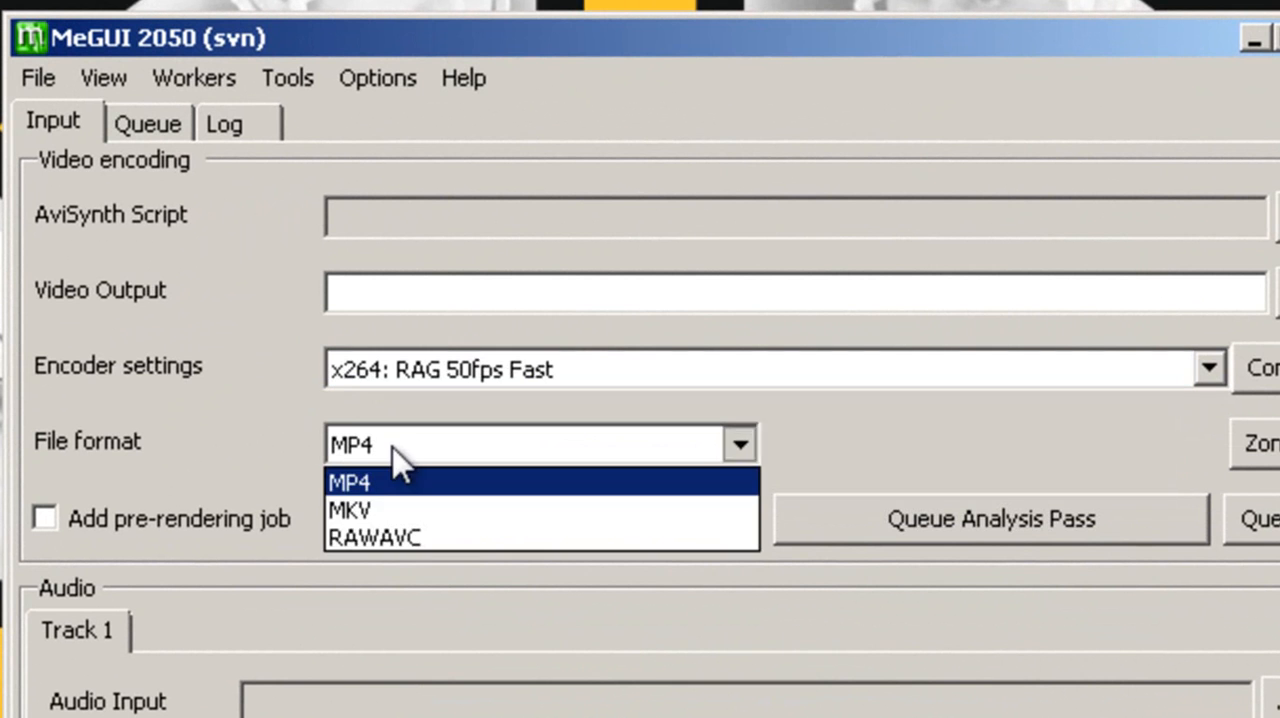
pyautogui.moveTo(755, 450)
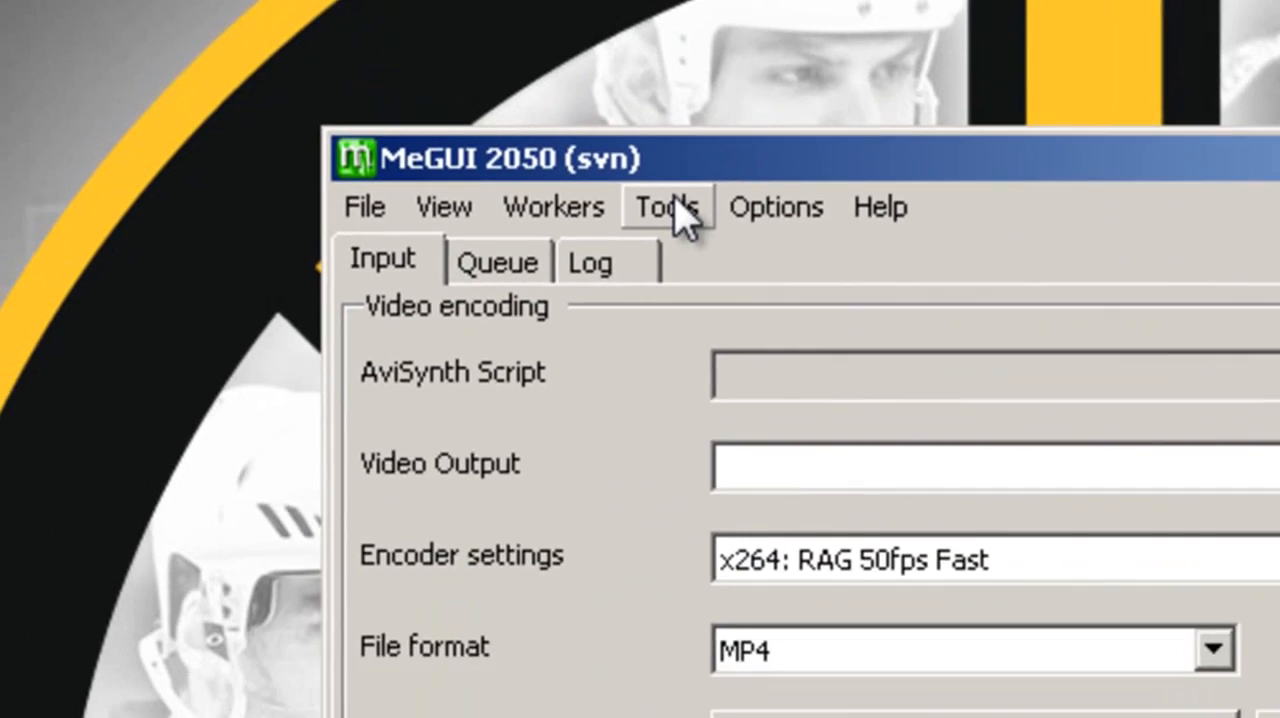
pyautogui.click(665, 207)
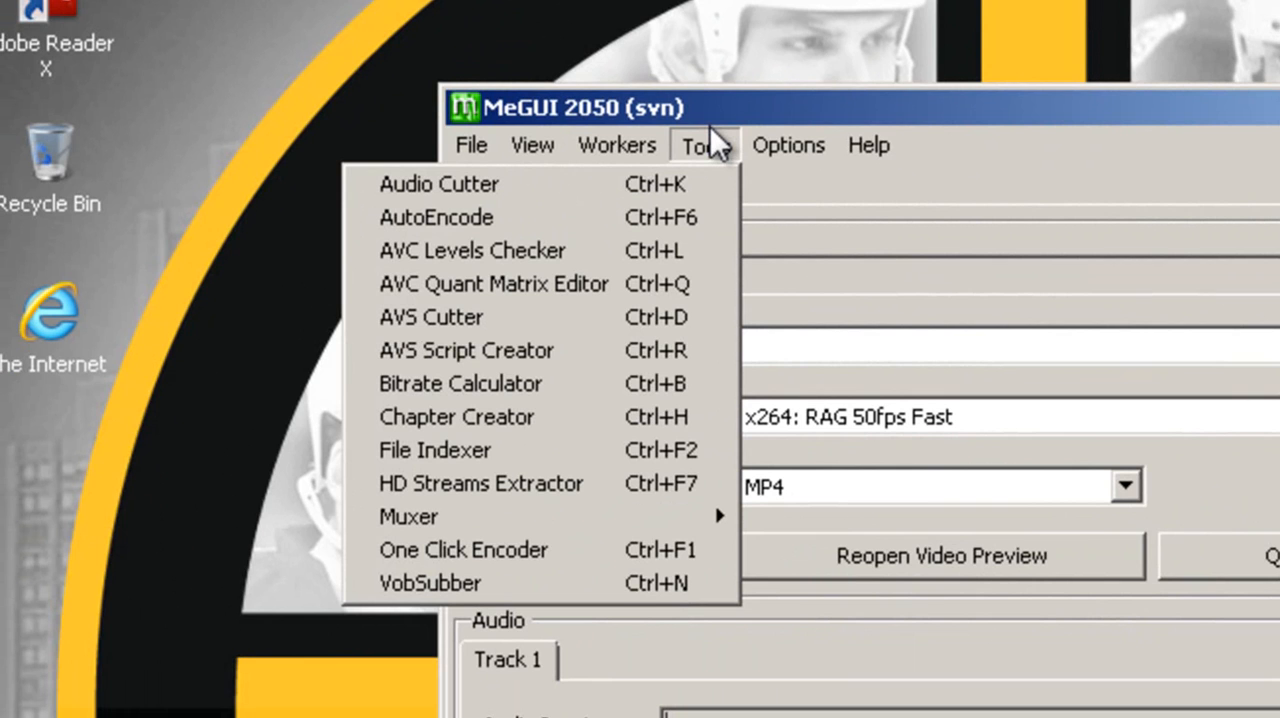
pyautogui.moveTo(693, 180)
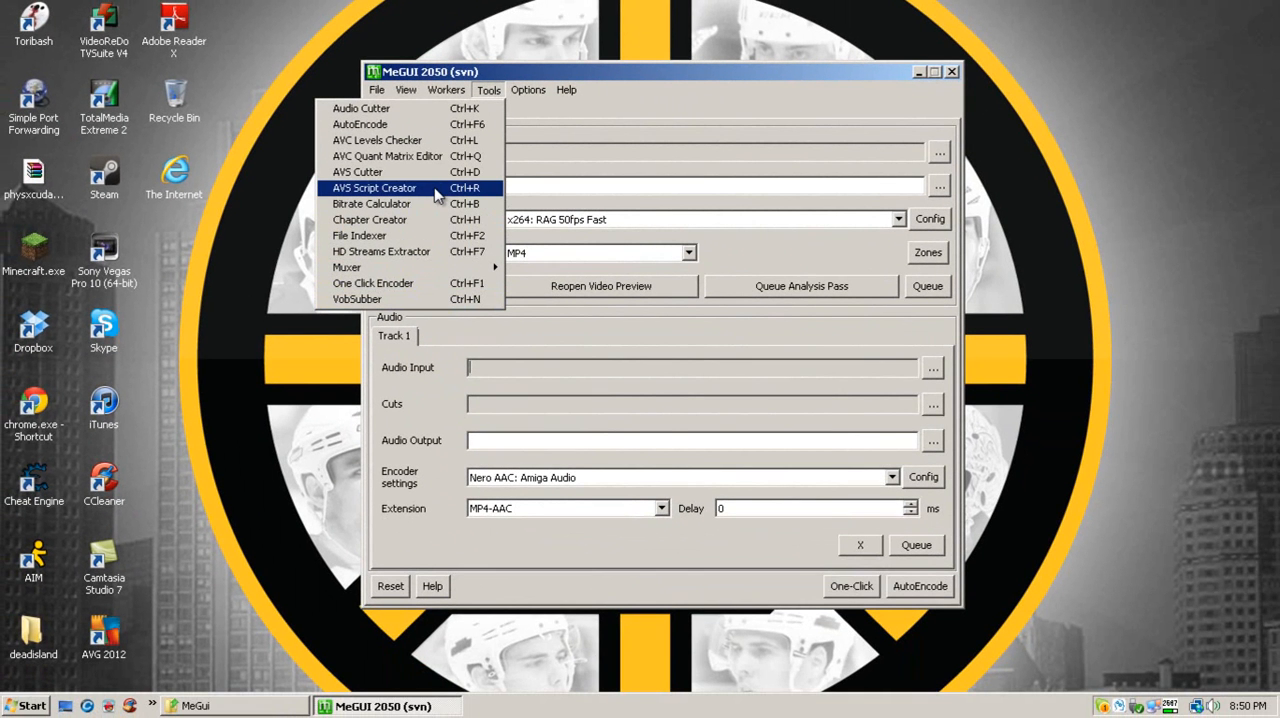
pyautogui.moveTo(592, 78)
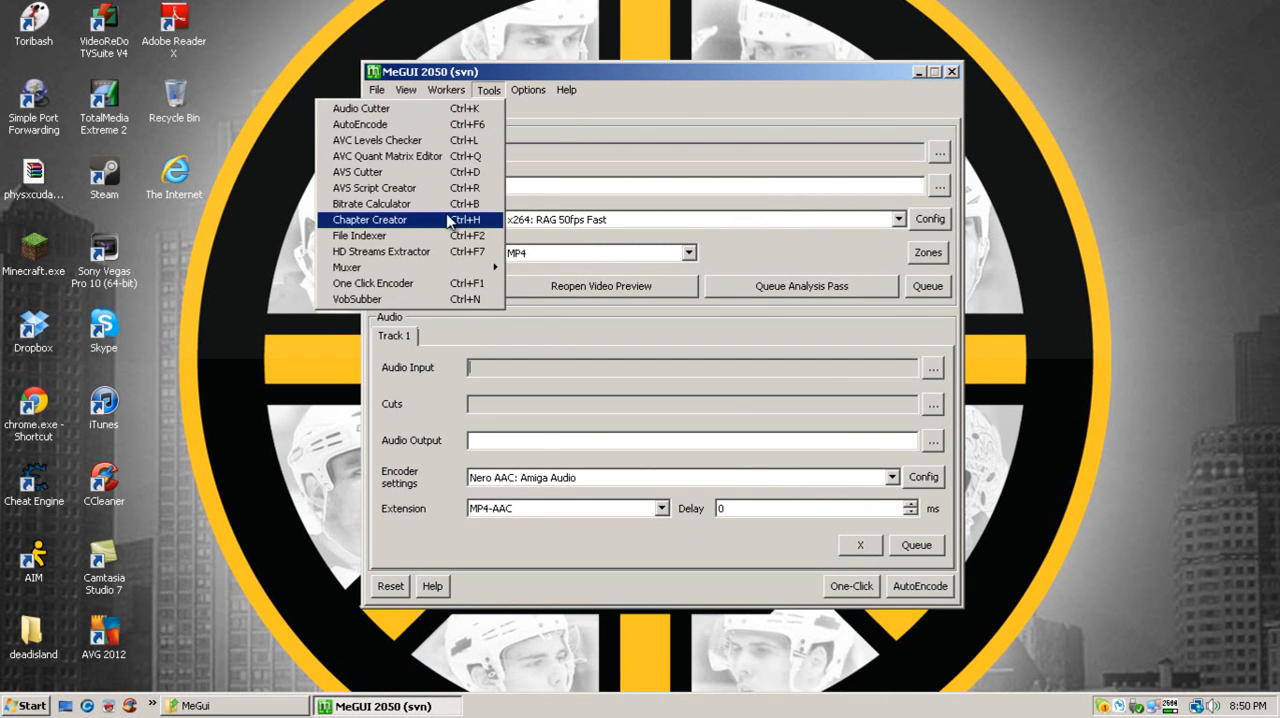
pyautogui.click(373, 187)
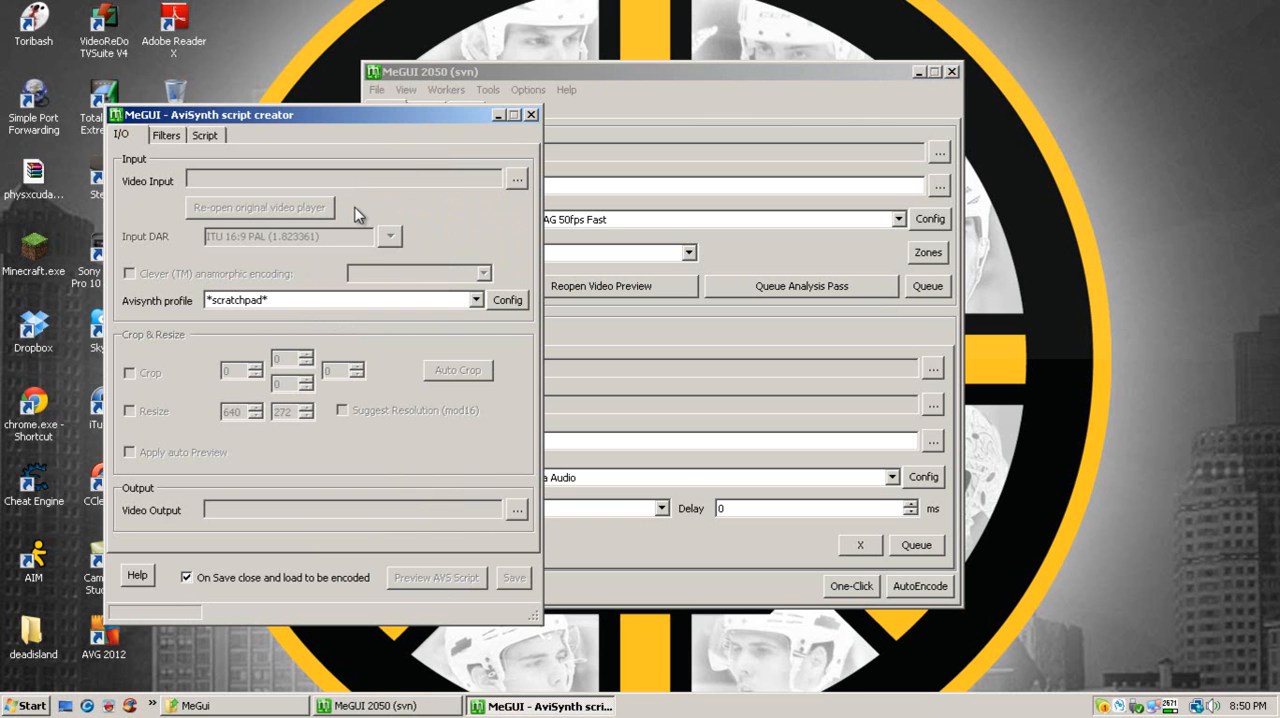
# Show the Script view with the default plugin-loading script in the script creator.
pyautogui.click(204, 135)
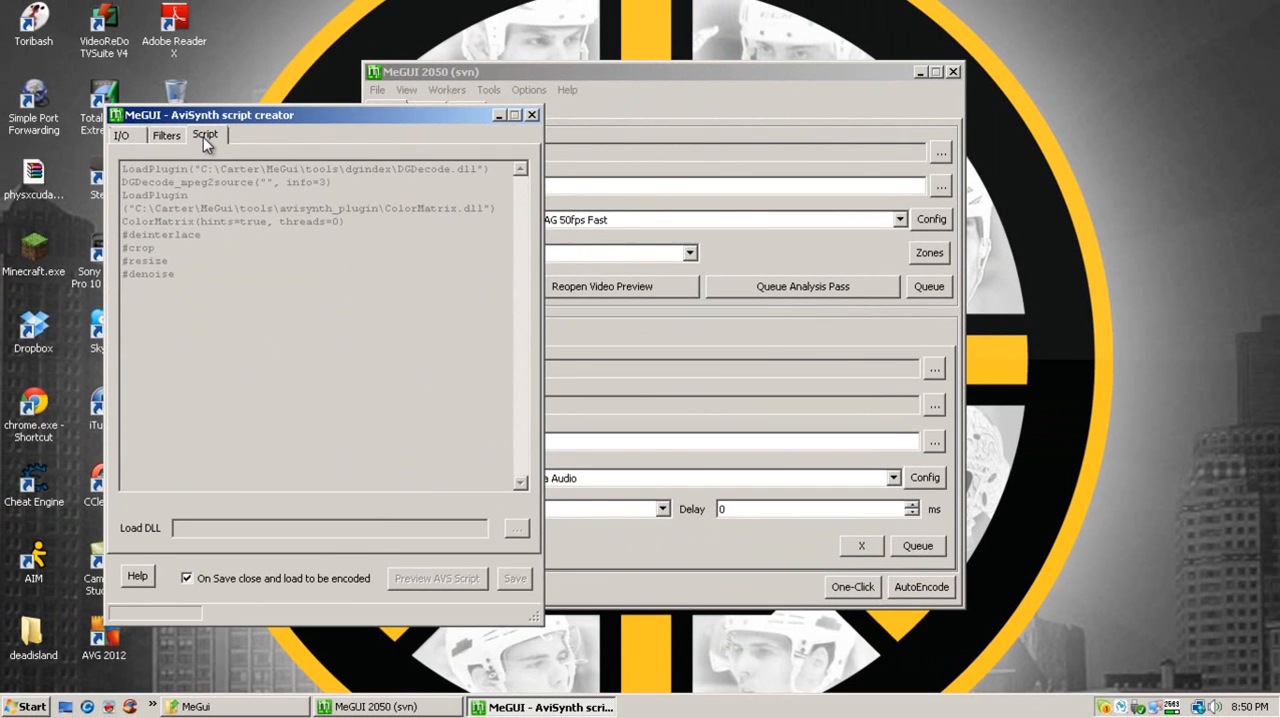
pyautogui.moveTo(407, 145)
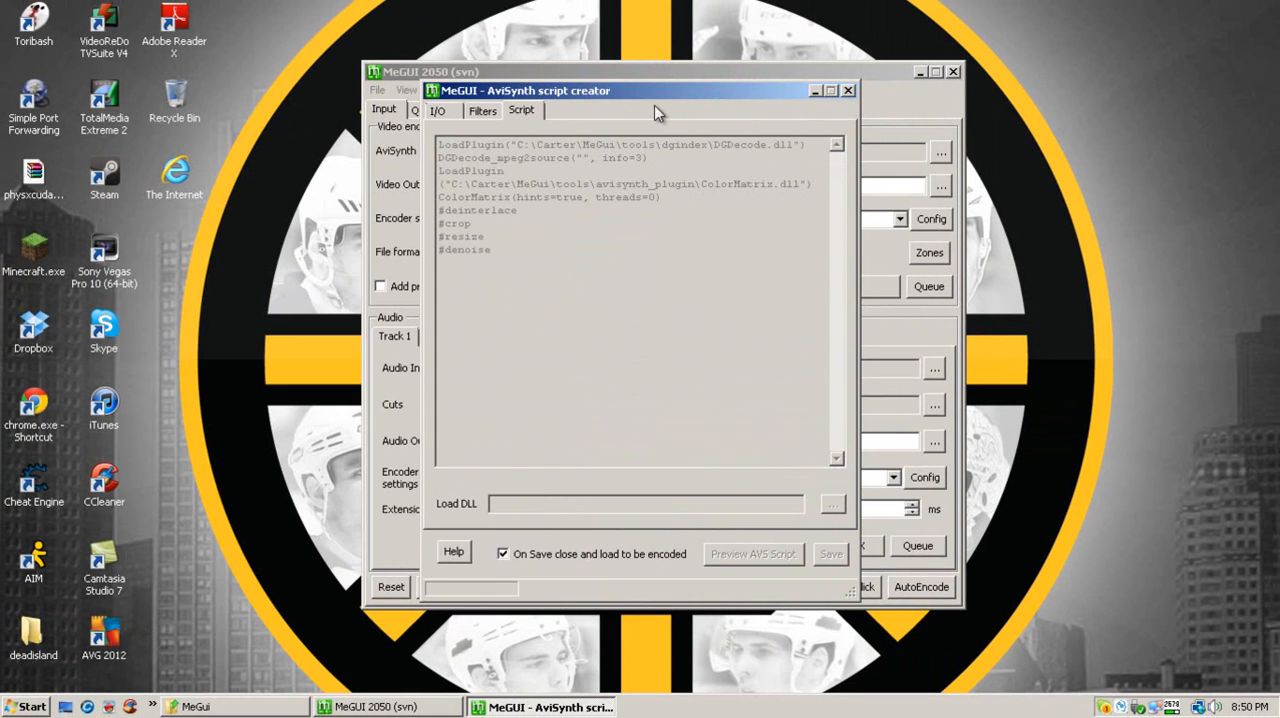
pyautogui.click(489, 90)
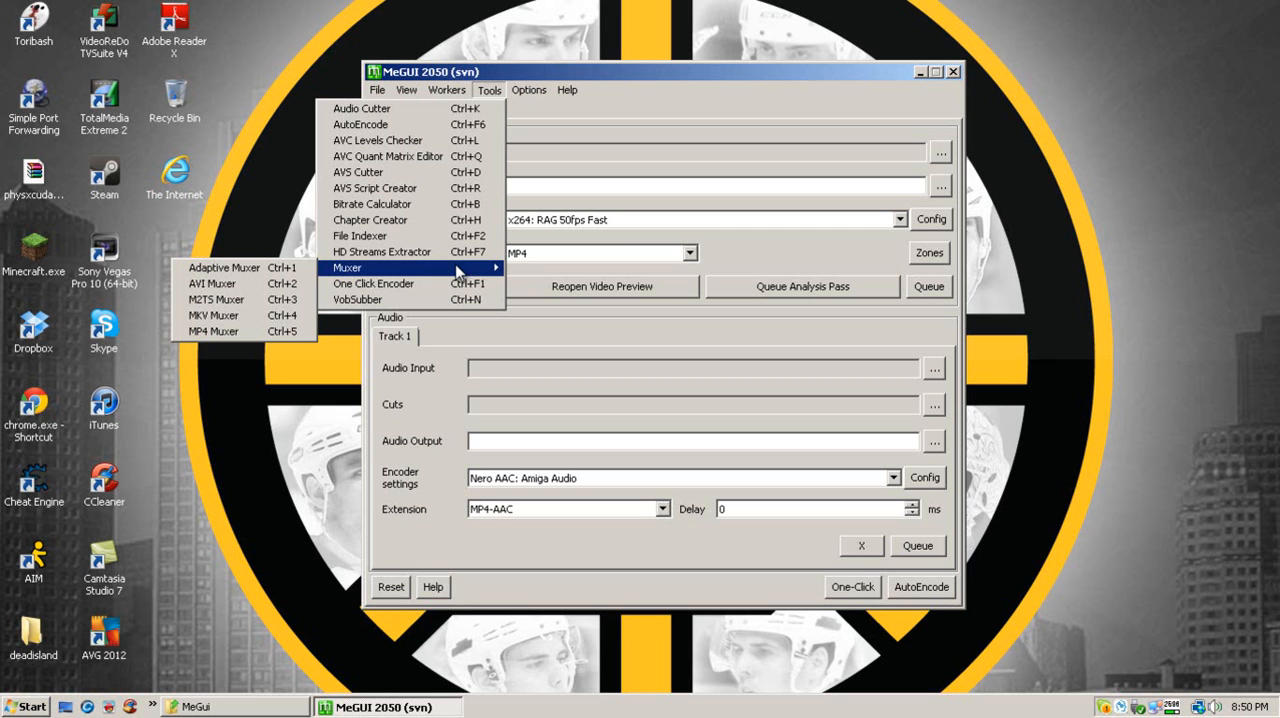
pyautogui.moveTo(352, 272)
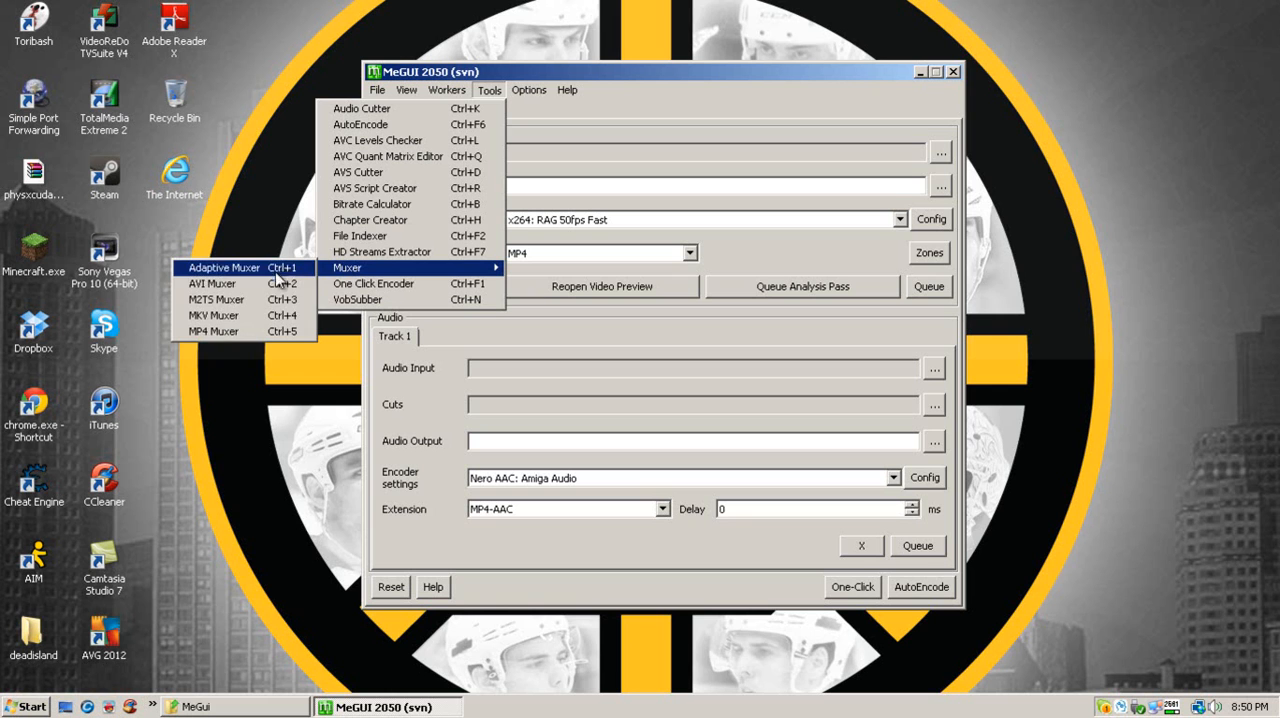
pyautogui.moveTo(213, 331)
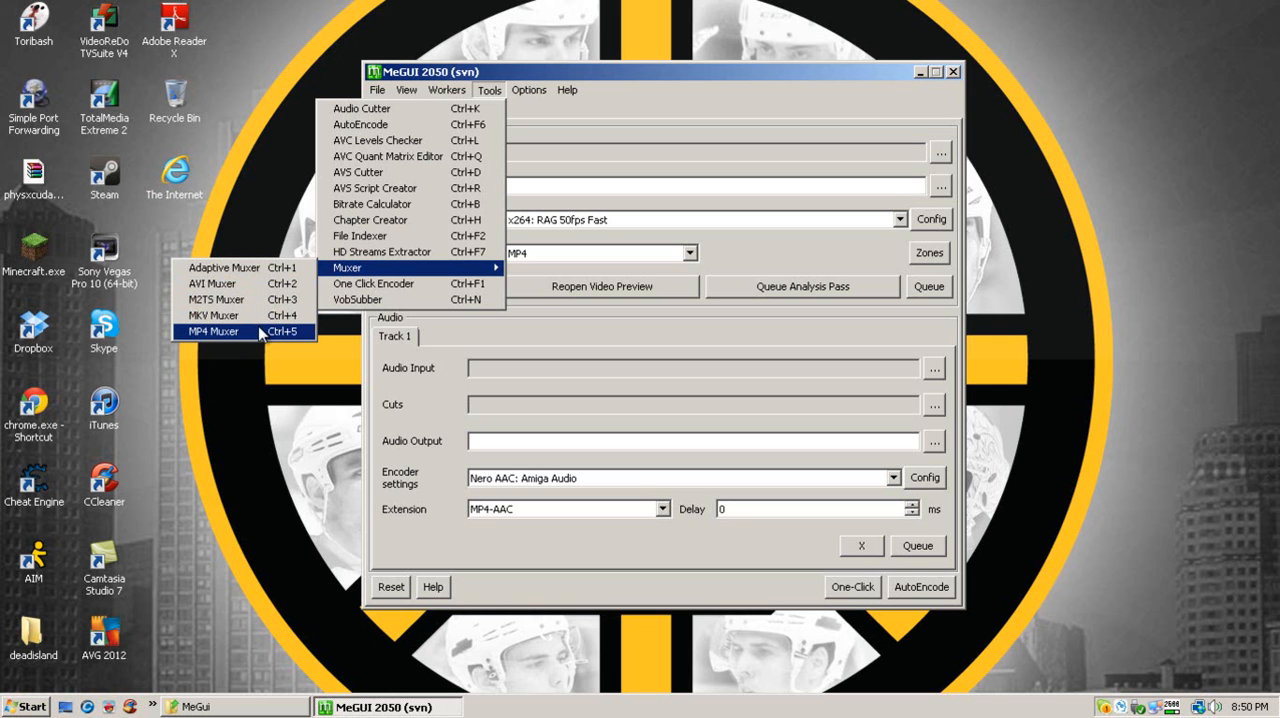
# Look over the empty MP4 Muxer window, then close it to return to the main window.
pyautogui.click(213, 331)
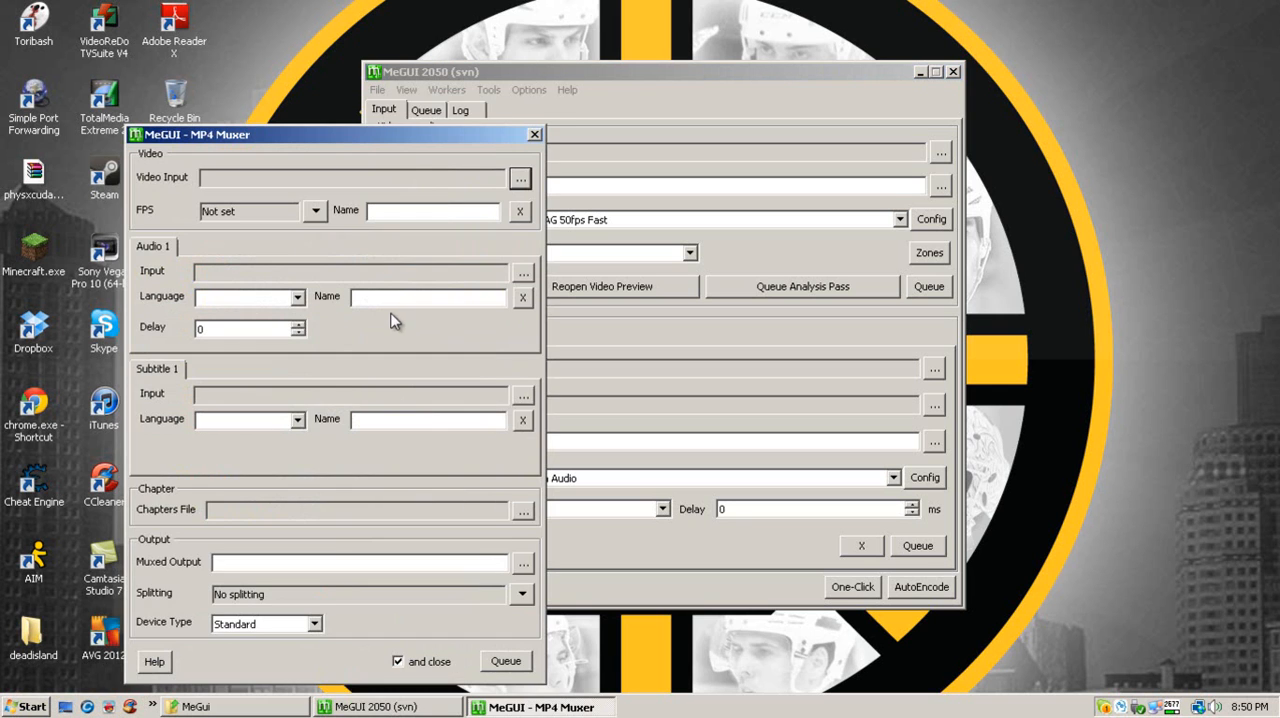
pyautogui.moveTo(300, 134); pyautogui.dragTo(415, 120)
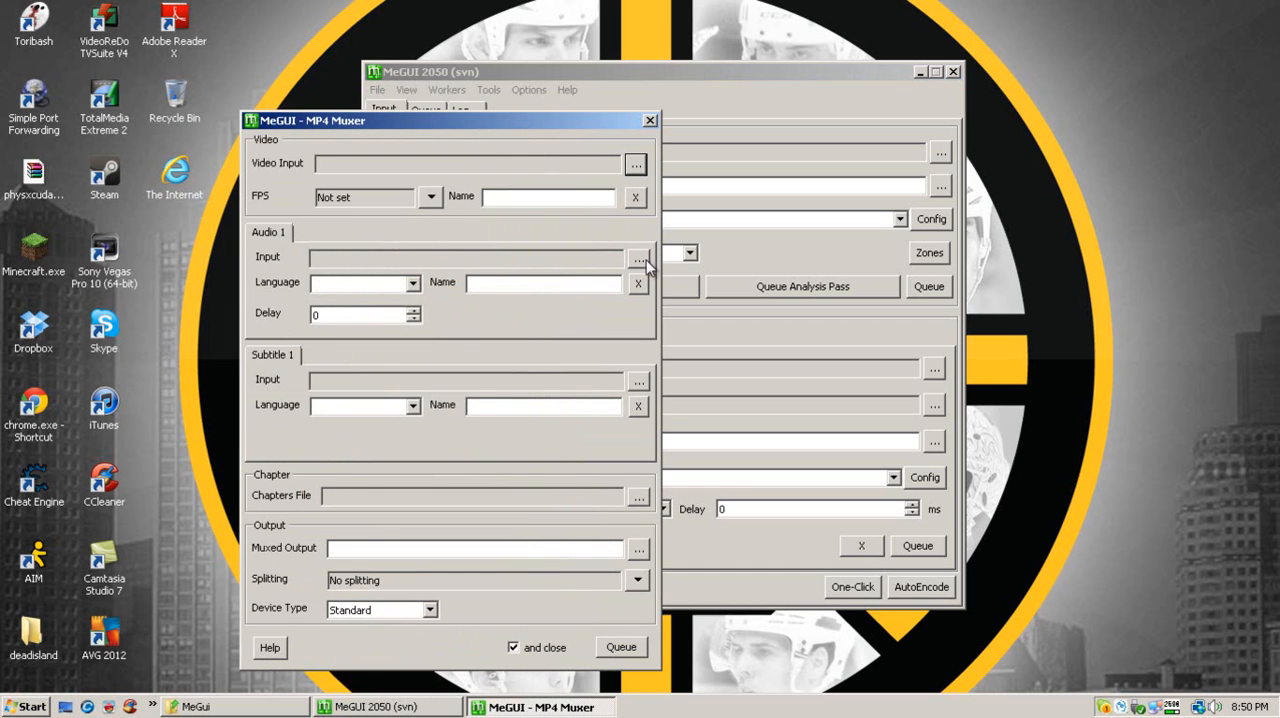
pyautogui.moveTo(650, 128)
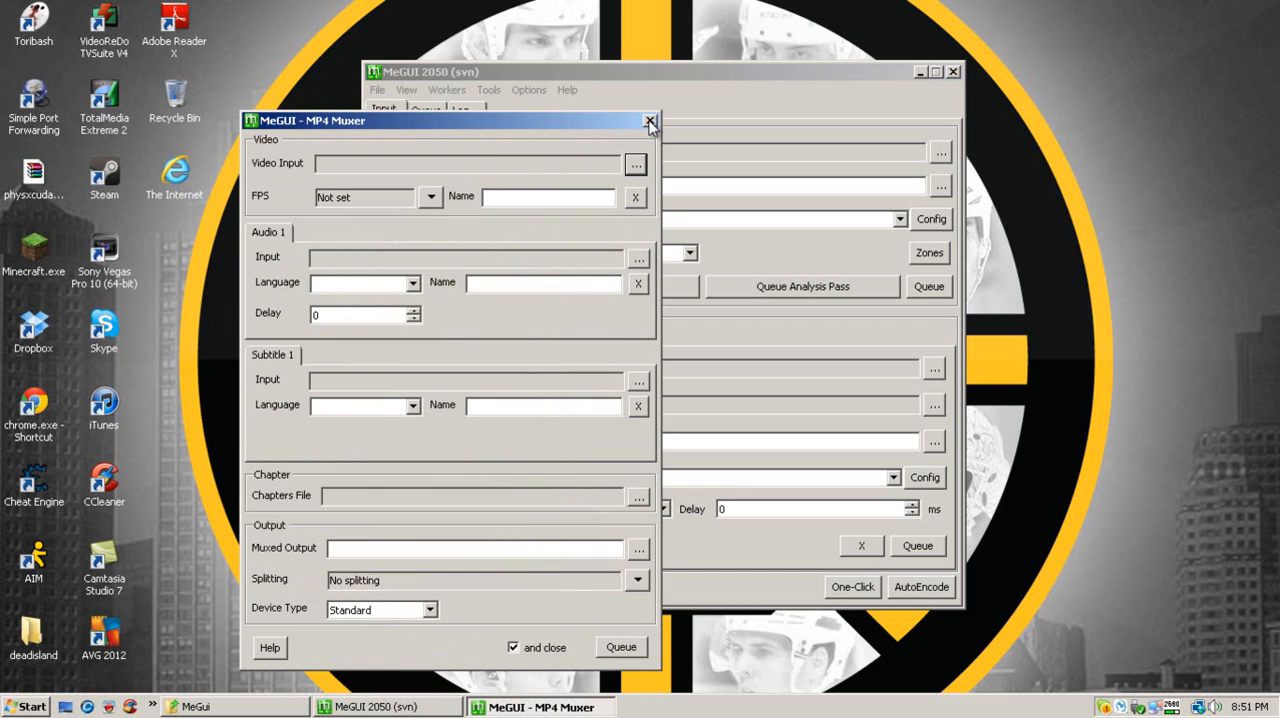
pyautogui.click(650, 120)
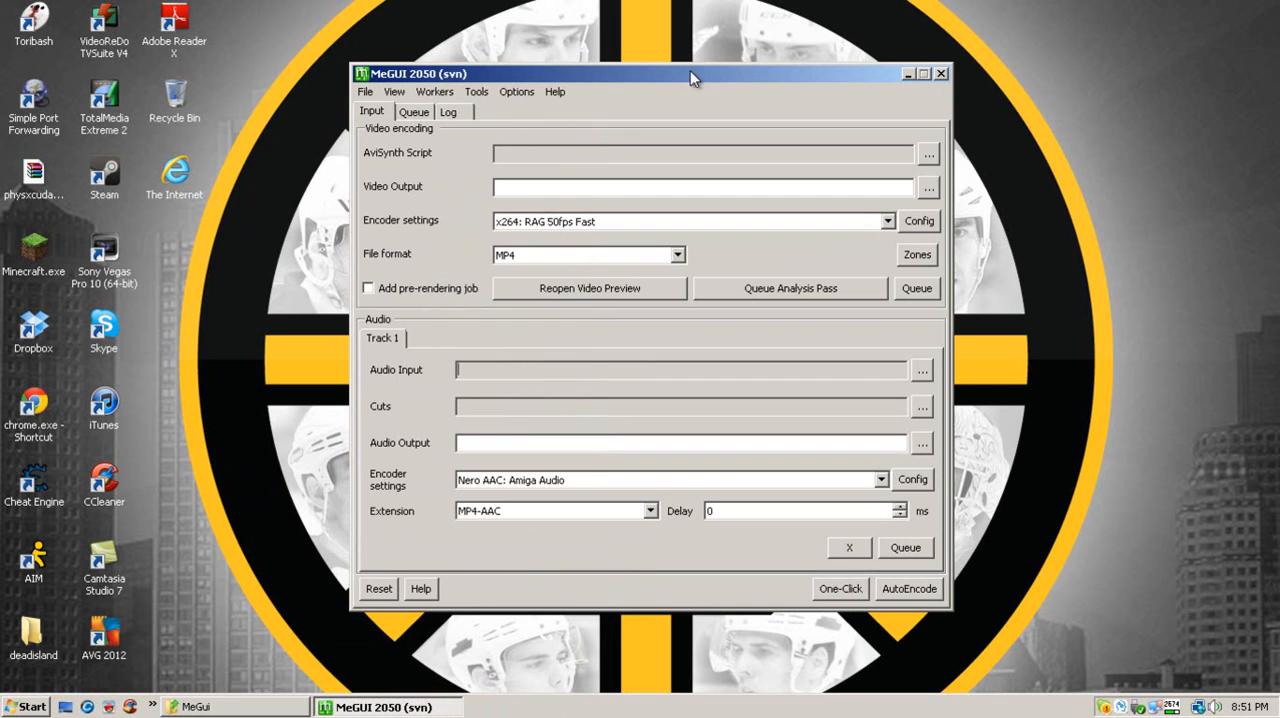
pyautogui.click(413, 111)
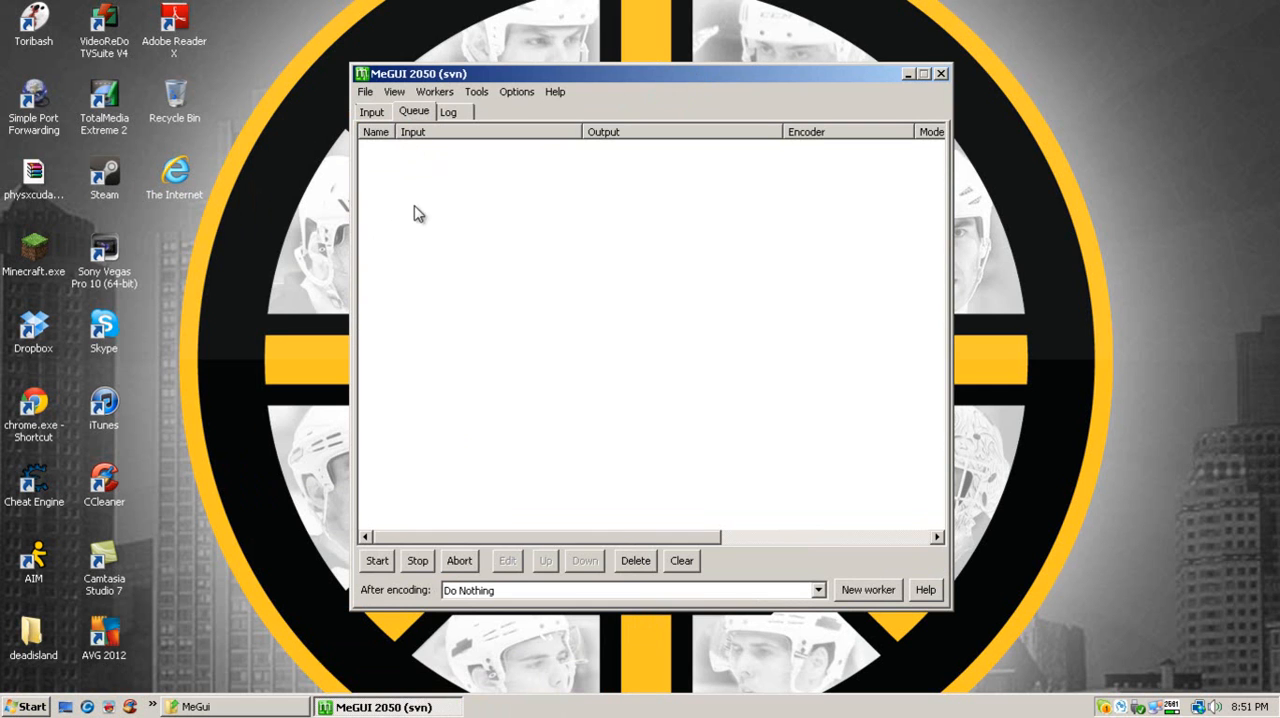
pyautogui.moveTo(390, 120)
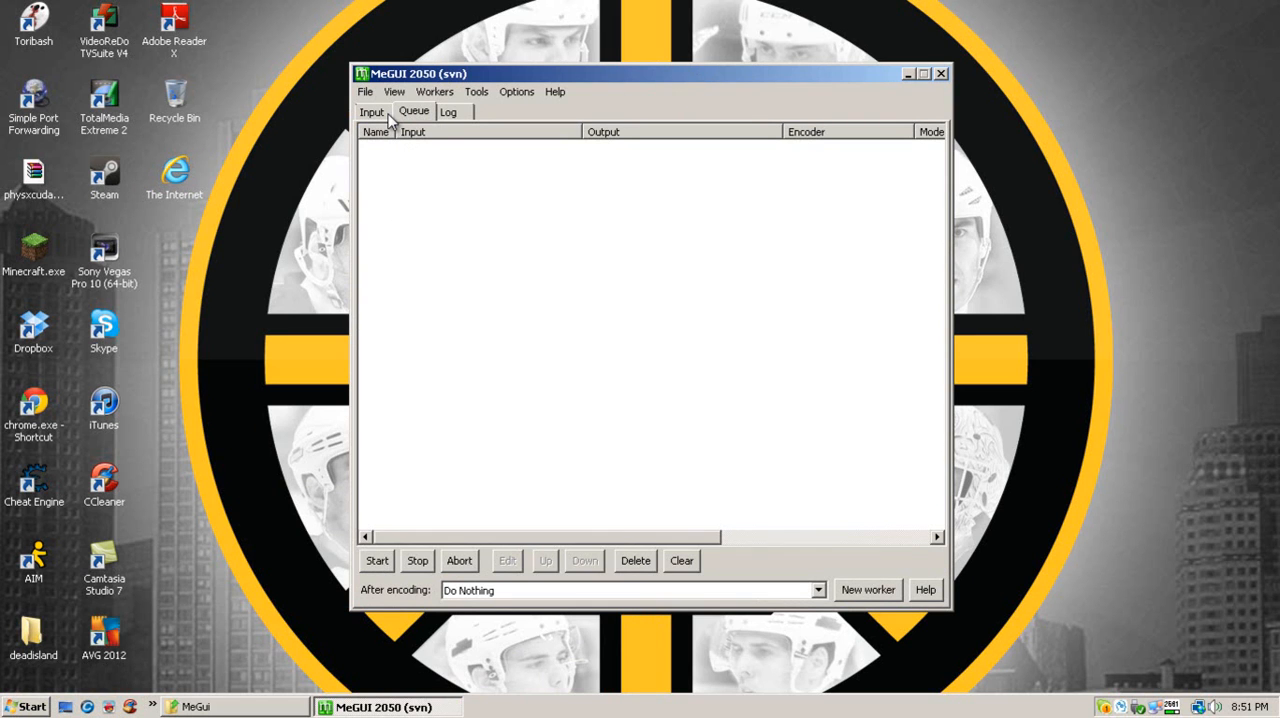
pyautogui.click(371, 111)
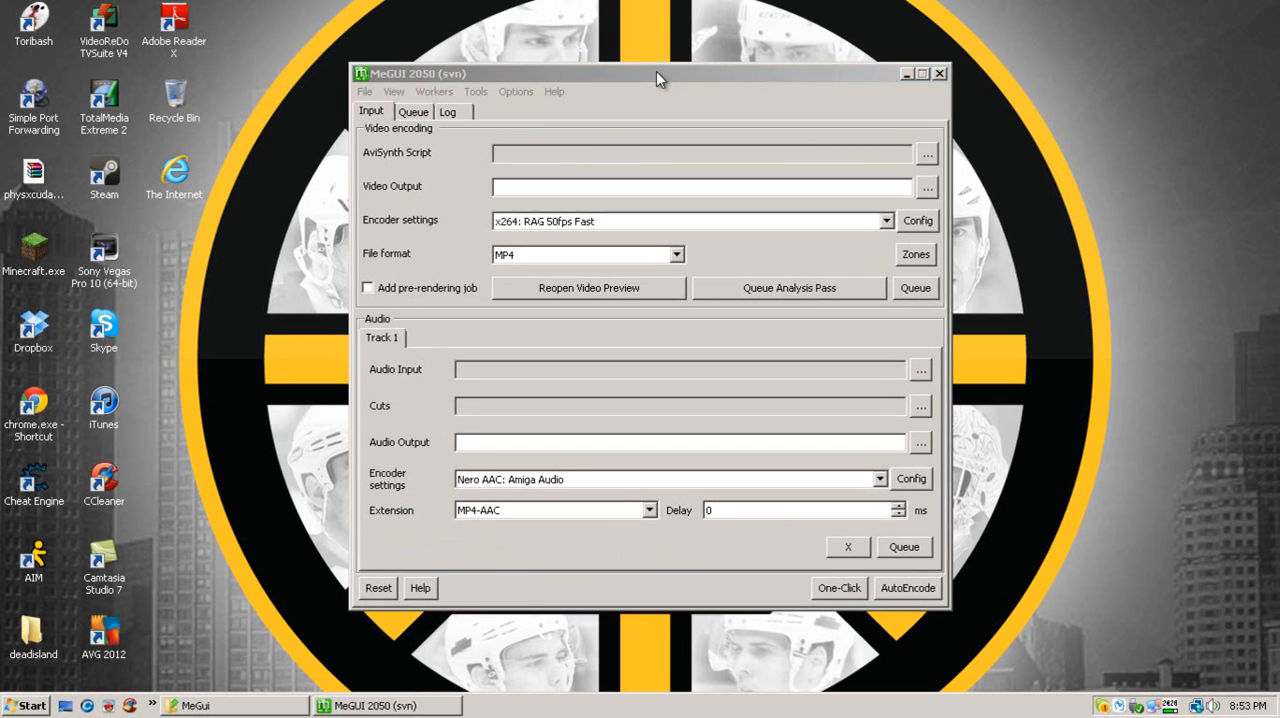
pyautogui.click(475, 91)
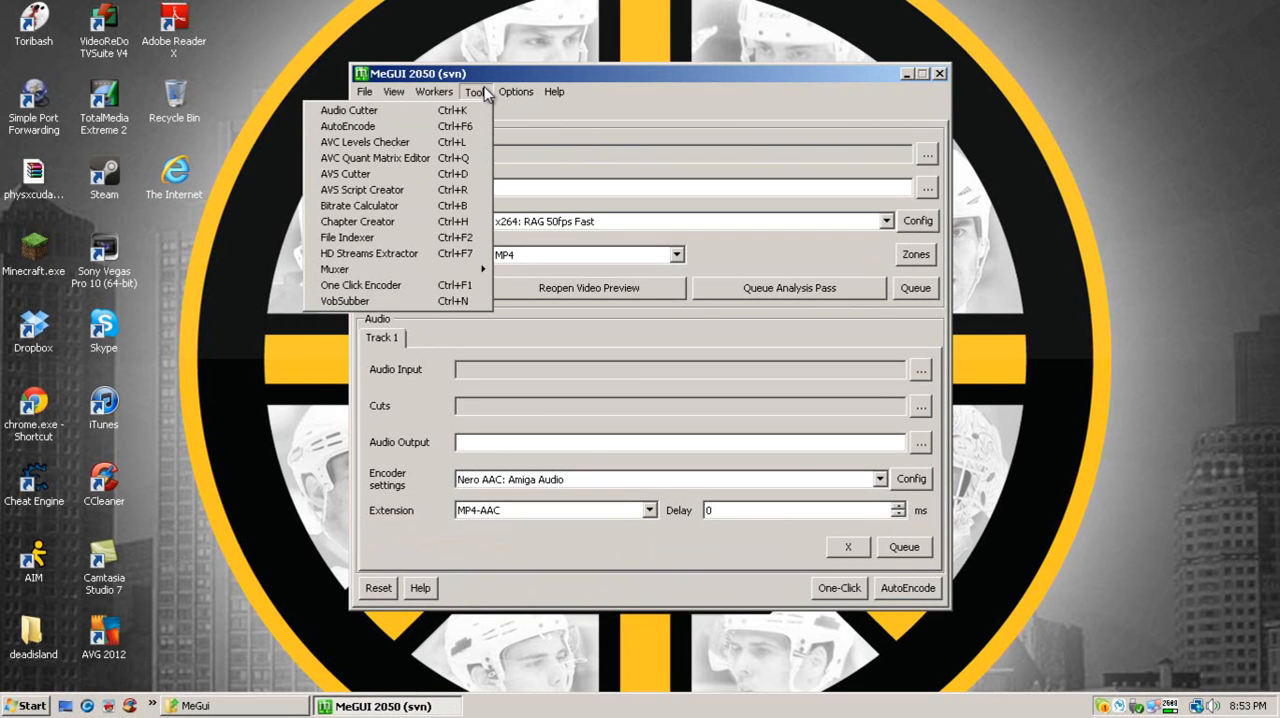
pyautogui.moveTo(398, 253)
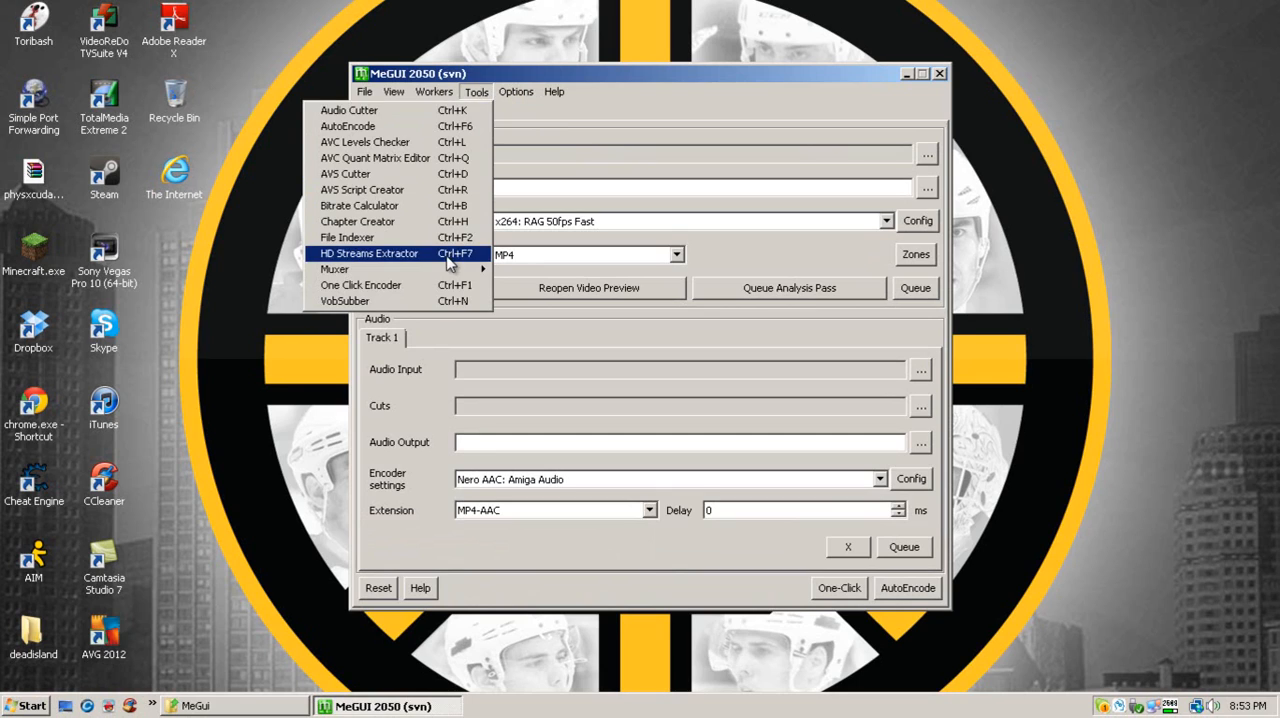
# Update the TXviD component from the updater and cancel the XviD Preset Importer.
pyautogui.click(516, 91)
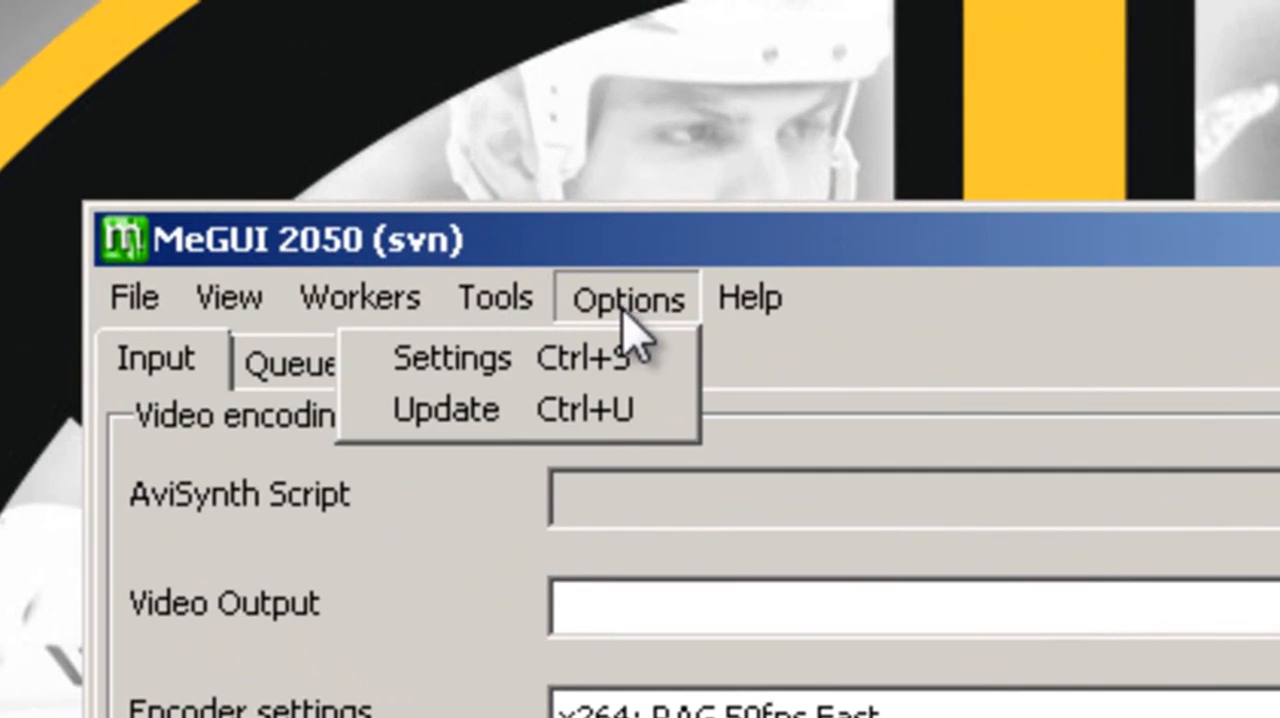
pyautogui.click(446, 408)
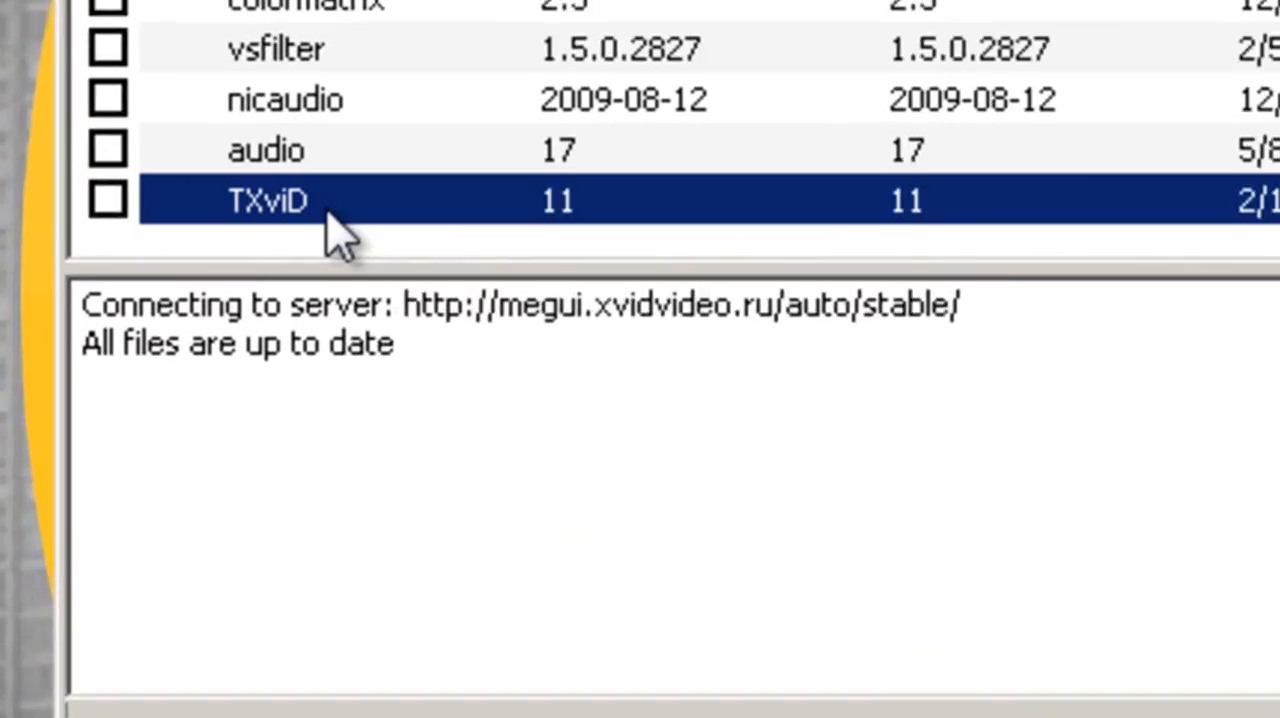
pyautogui.click(108, 200)
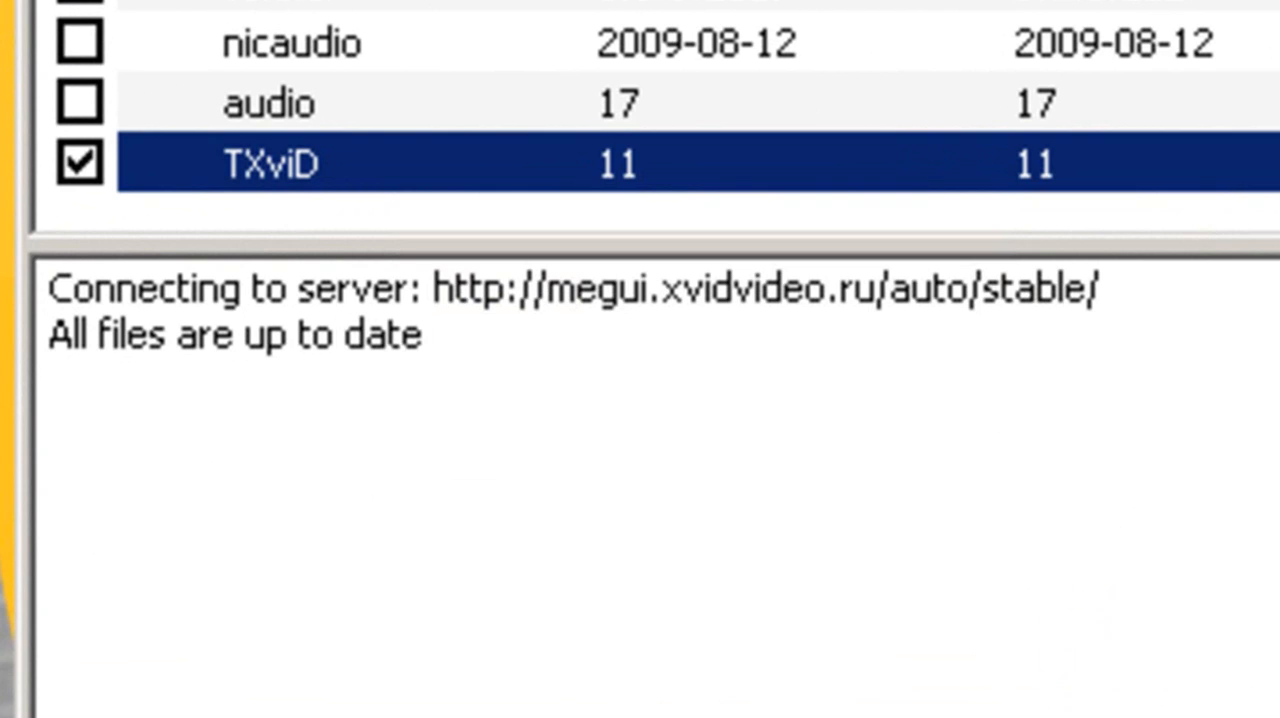
pyautogui.click(1017, 525)
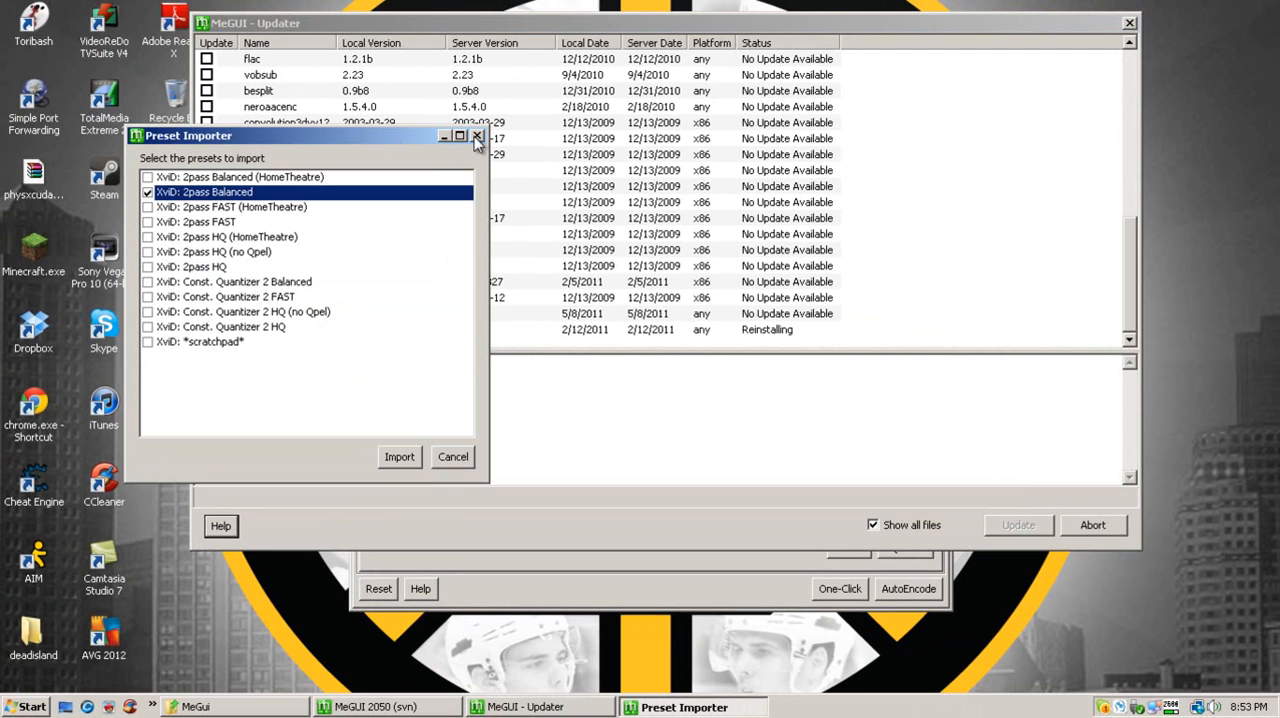
pyautogui.moveTo(460, 468)
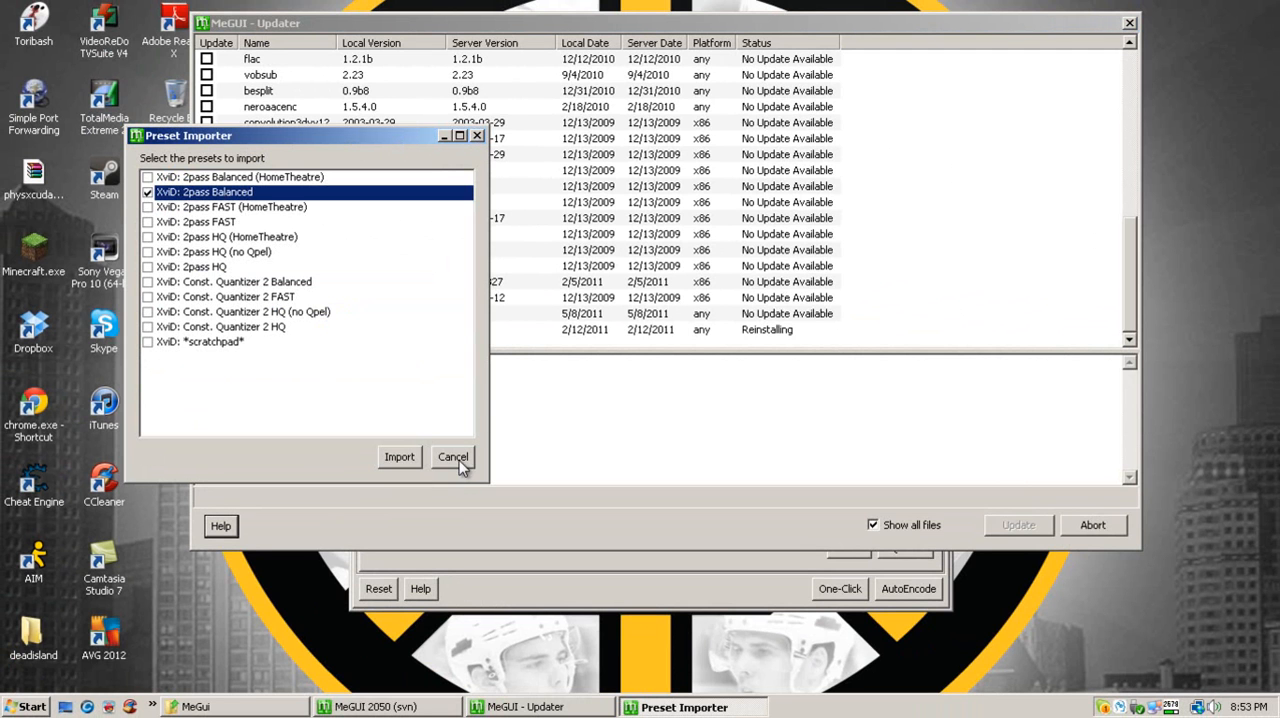
pyautogui.click(453, 457)
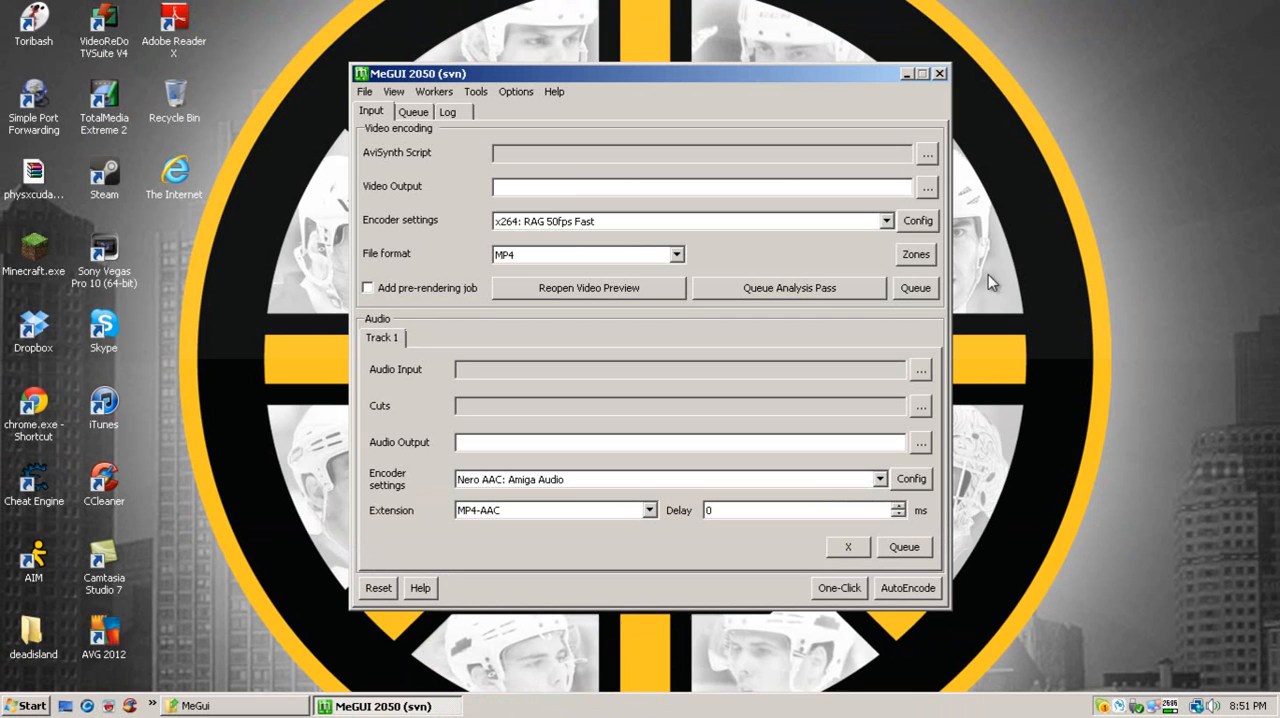